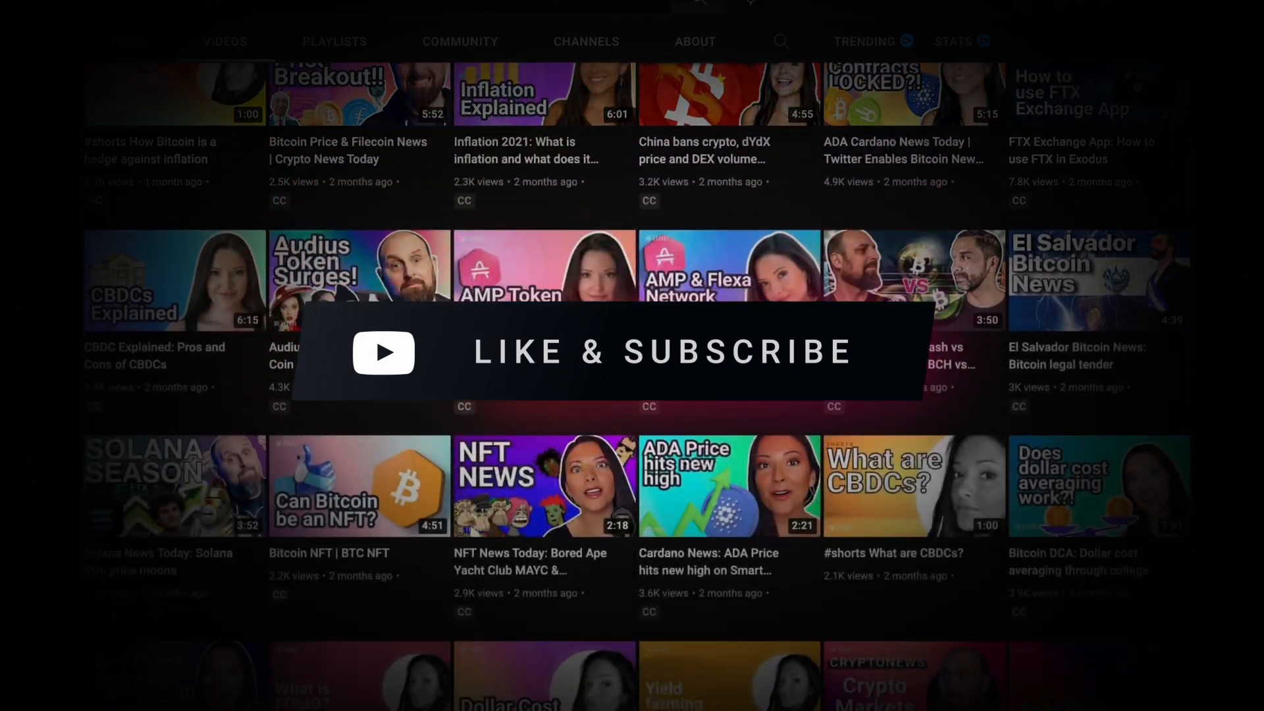
- Follow the exchange entry's Transaction ID link from Exodus into the Blockchair Bitcoin explorer
{"action": "scroll", "scroll_direction": "down", "scroll_amount": 3}
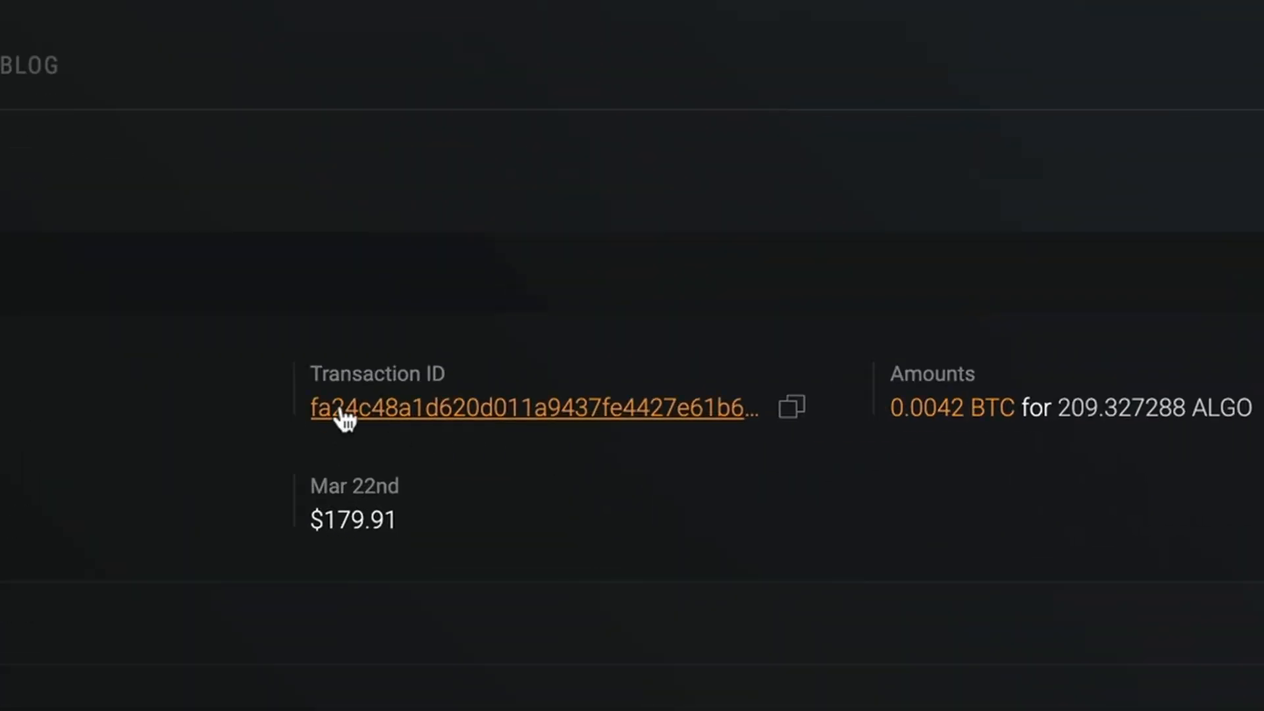
{"action": "mouse_move", "coordinate": [756, 440]}
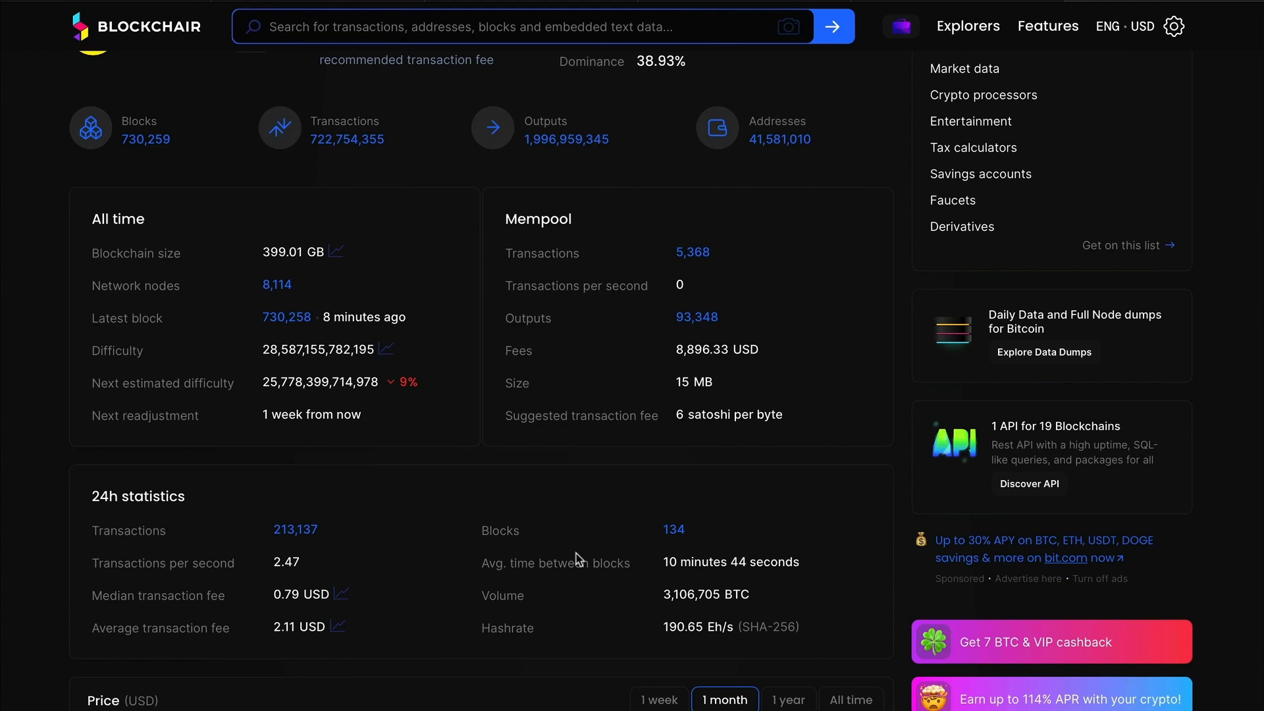
- Review Blockchair's Bitcoin stats, latest blocks and biggest 24-hour transactions, then return to Exodus
{"action": "scroll", "scroll_direction": "down", "scroll_amount": 3}
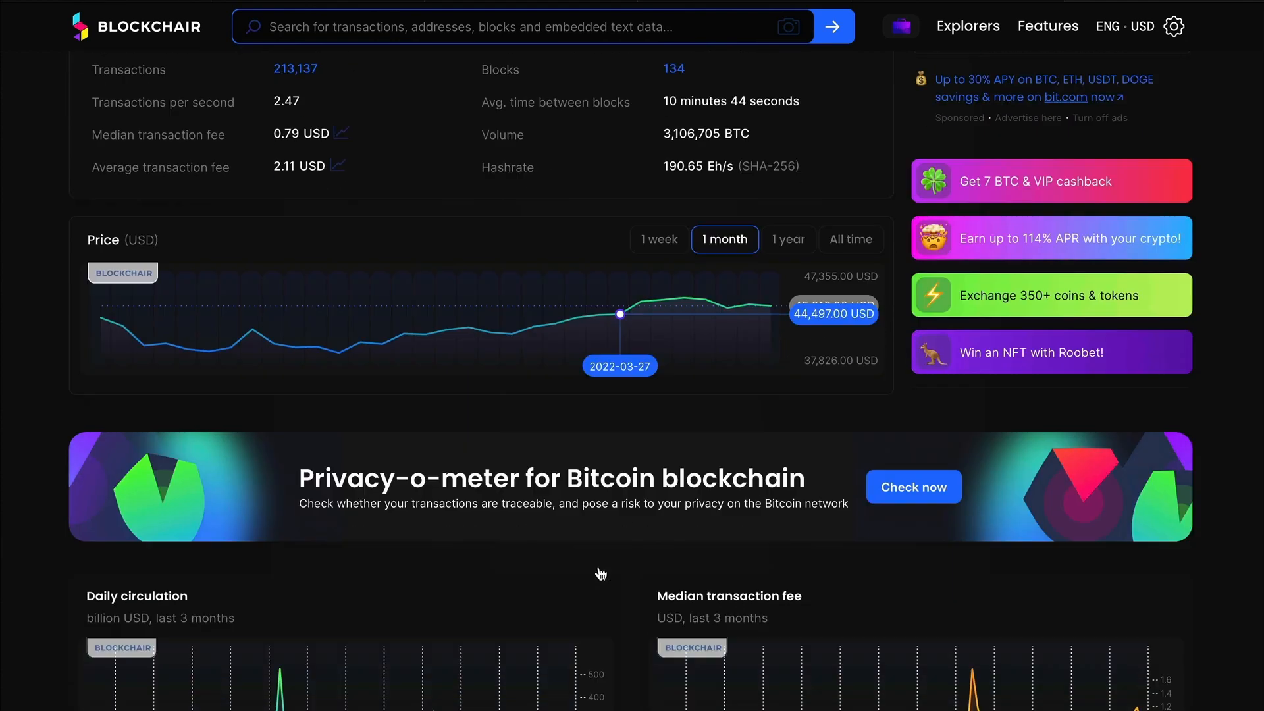
{"action": "scroll", "scroll_direction": "down", "scroll_amount": 3}
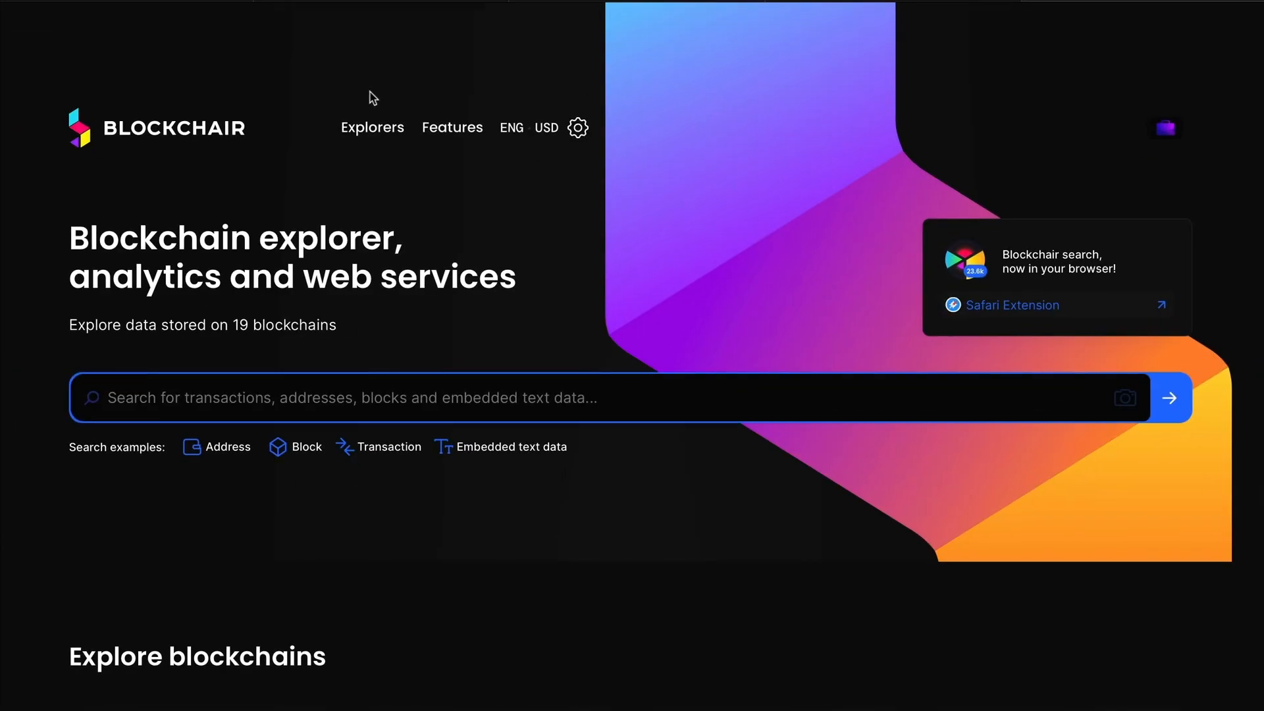
{"action": "left_click", "coordinate": [372, 128]}
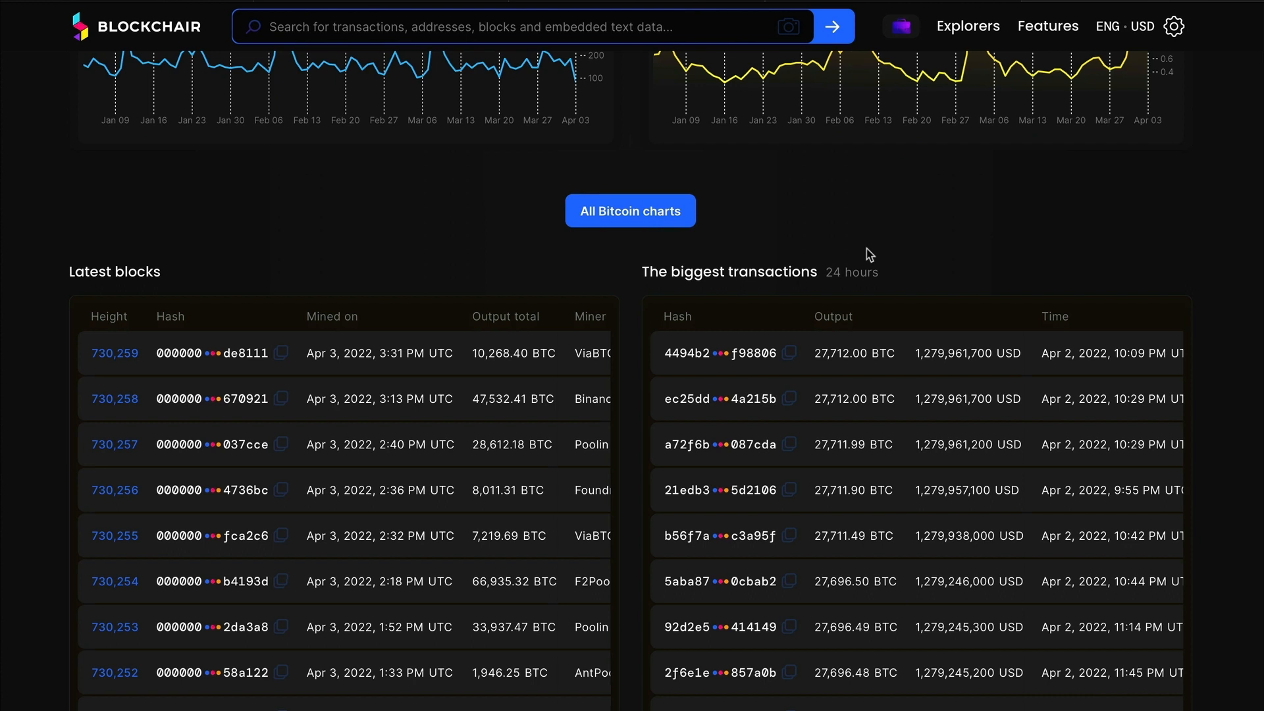
{"action": "left_click", "coordinate": [113, 353]}
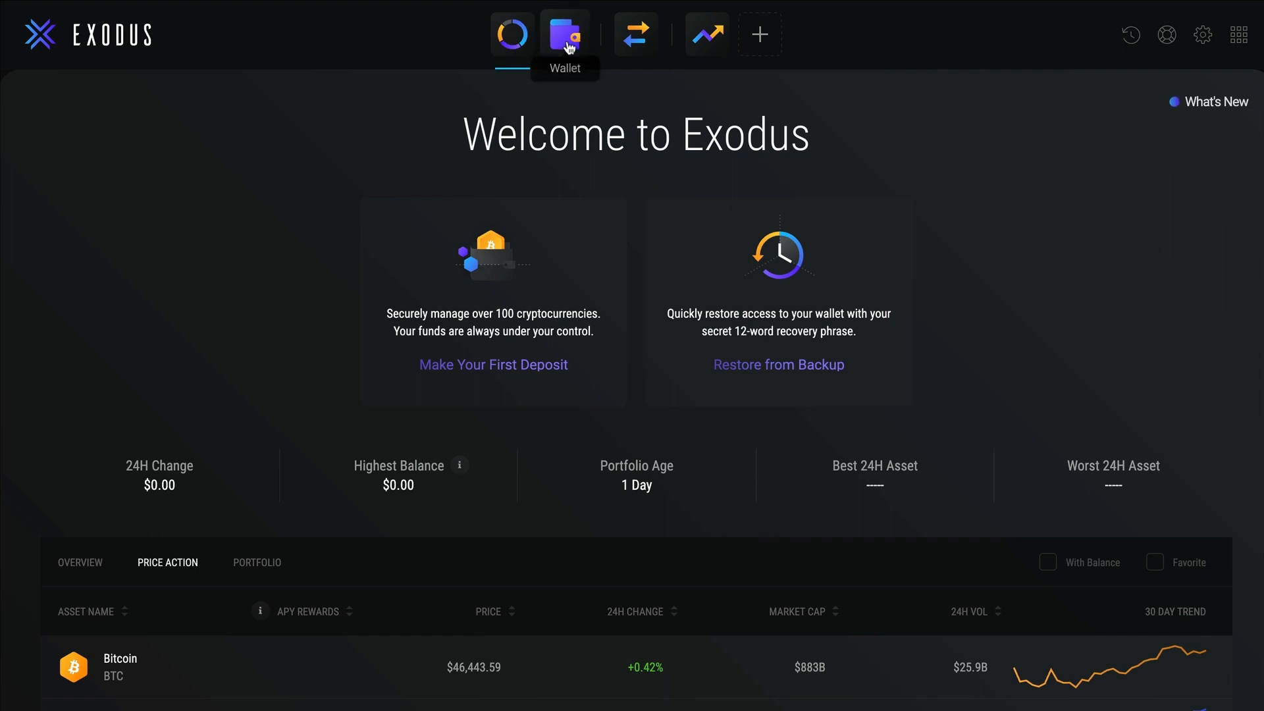
- Show the Bitcoin wallet's 'Exchanged for Algorand' record with its Transaction ID in the $1,825.01 portfolio
{"action": "left_click", "coordinate": [563, 34]}
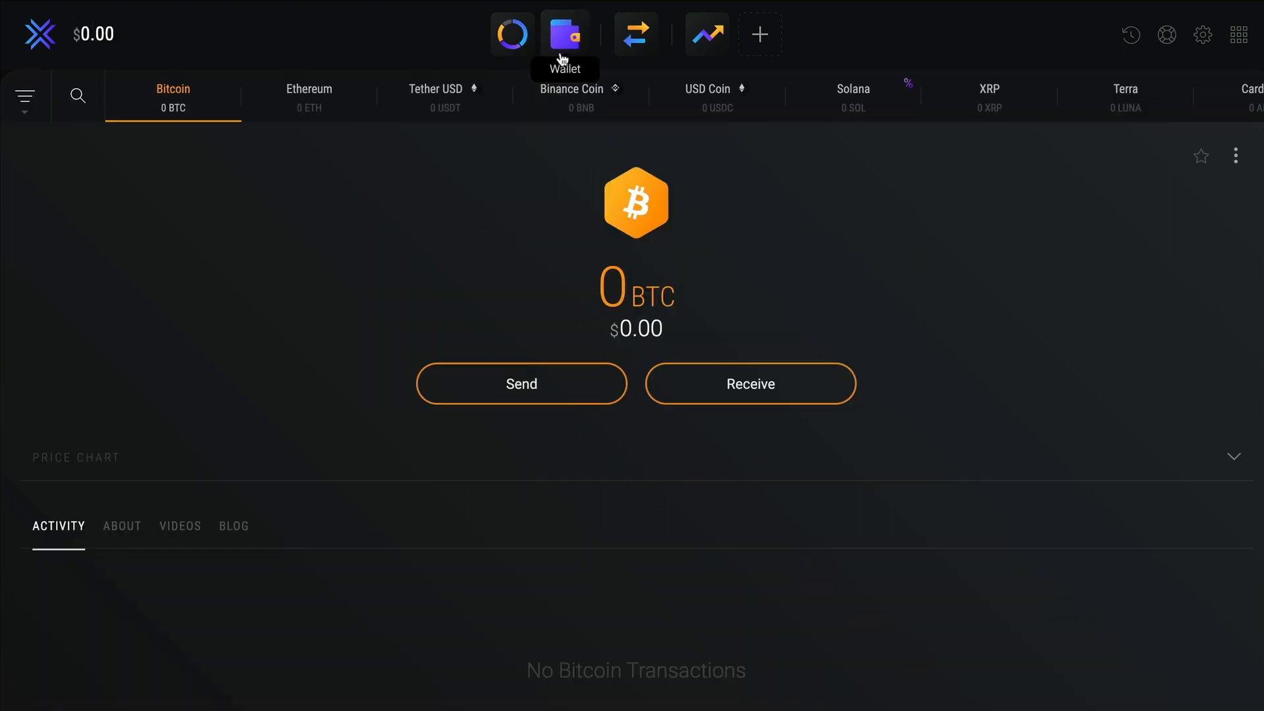
{"action": "left_click", "coordinate": [750, 383]}
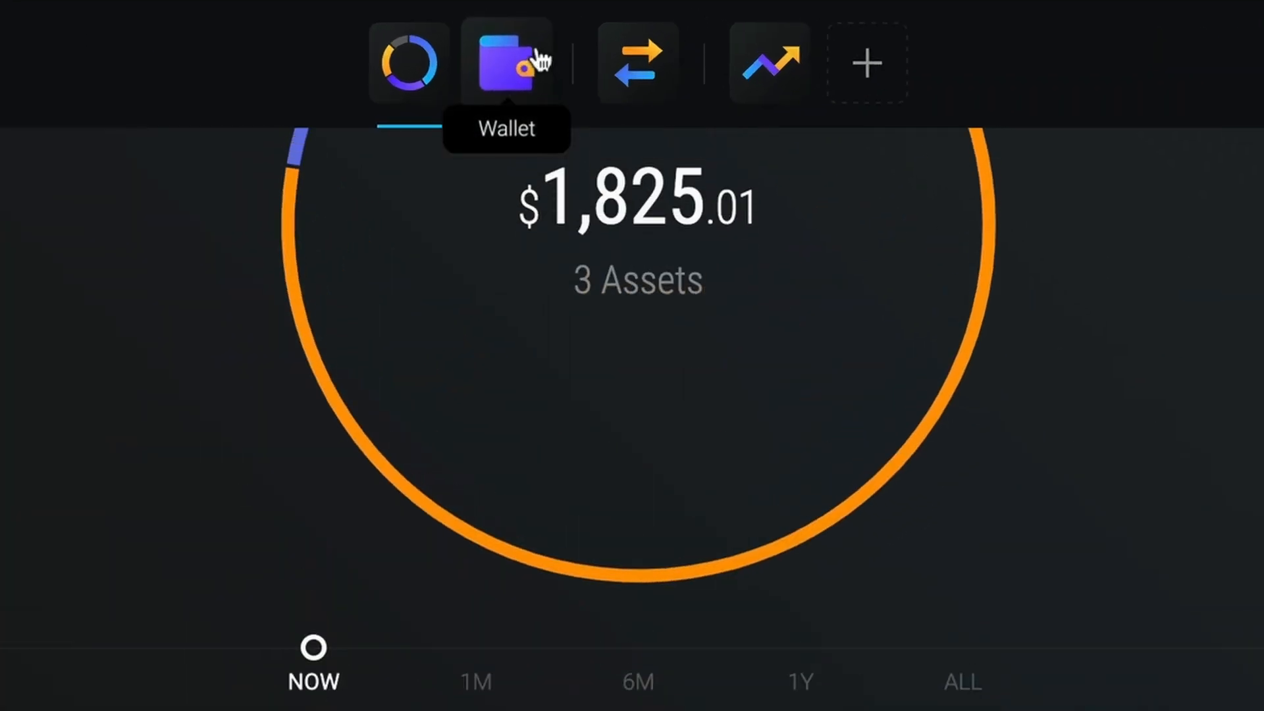
{"action": "left_click", "coordinate": [506, 62]}
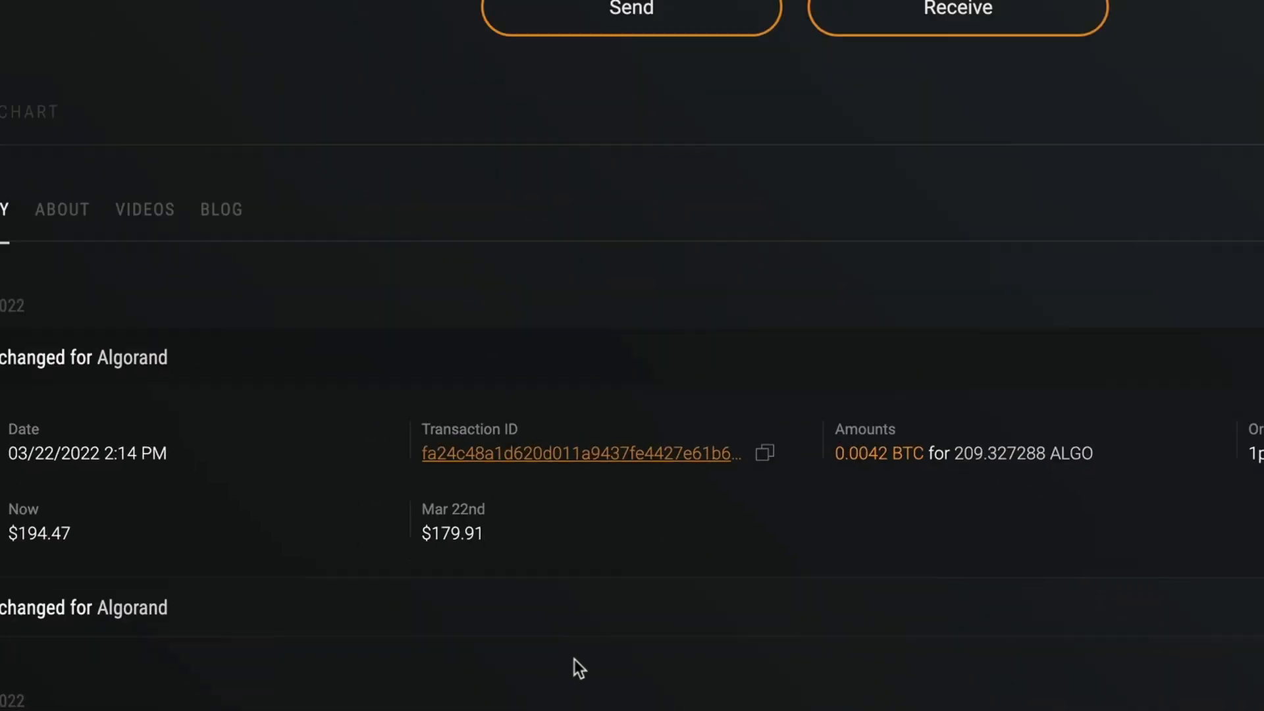
{"action": "left_click", "coordinate": [580, 453]}
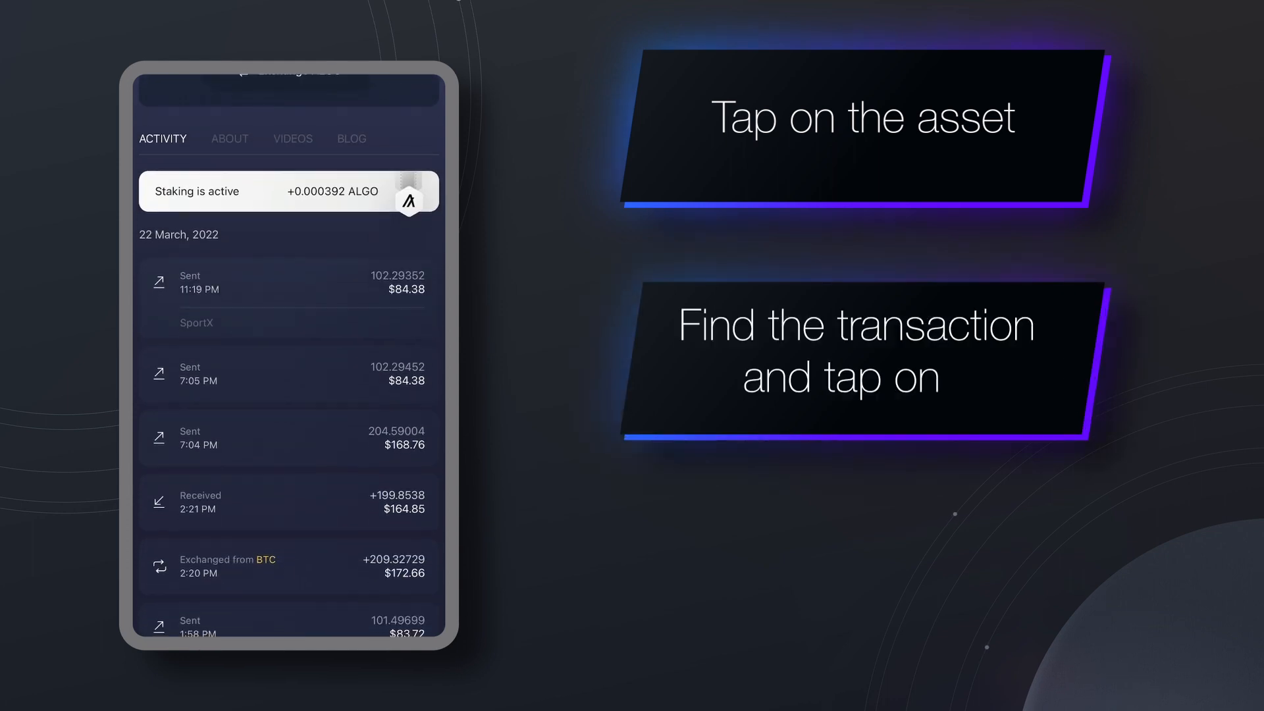
- View the sent ALGO transaction's details and its Transaction ID, leading to a mempool.space lookup
{"action": "left_click", "coordinate": [287, 289]}
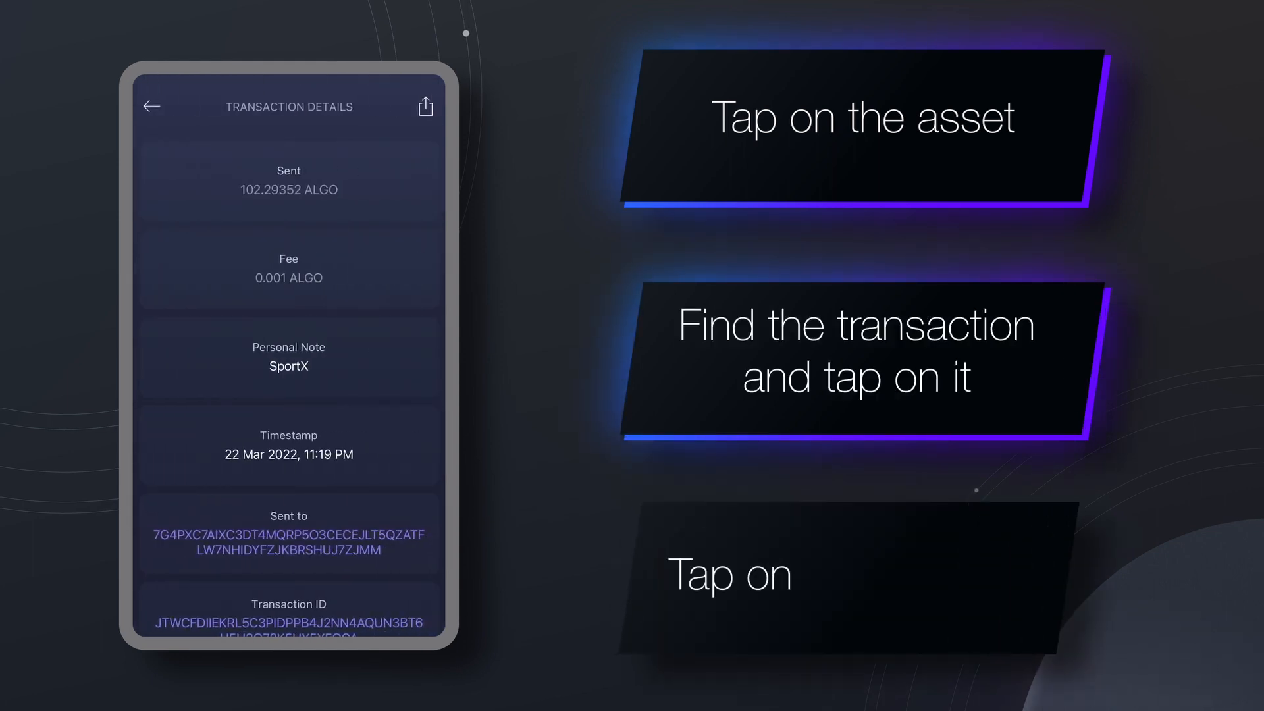
{"action": "left_click", "coordinate": [289, 625]}
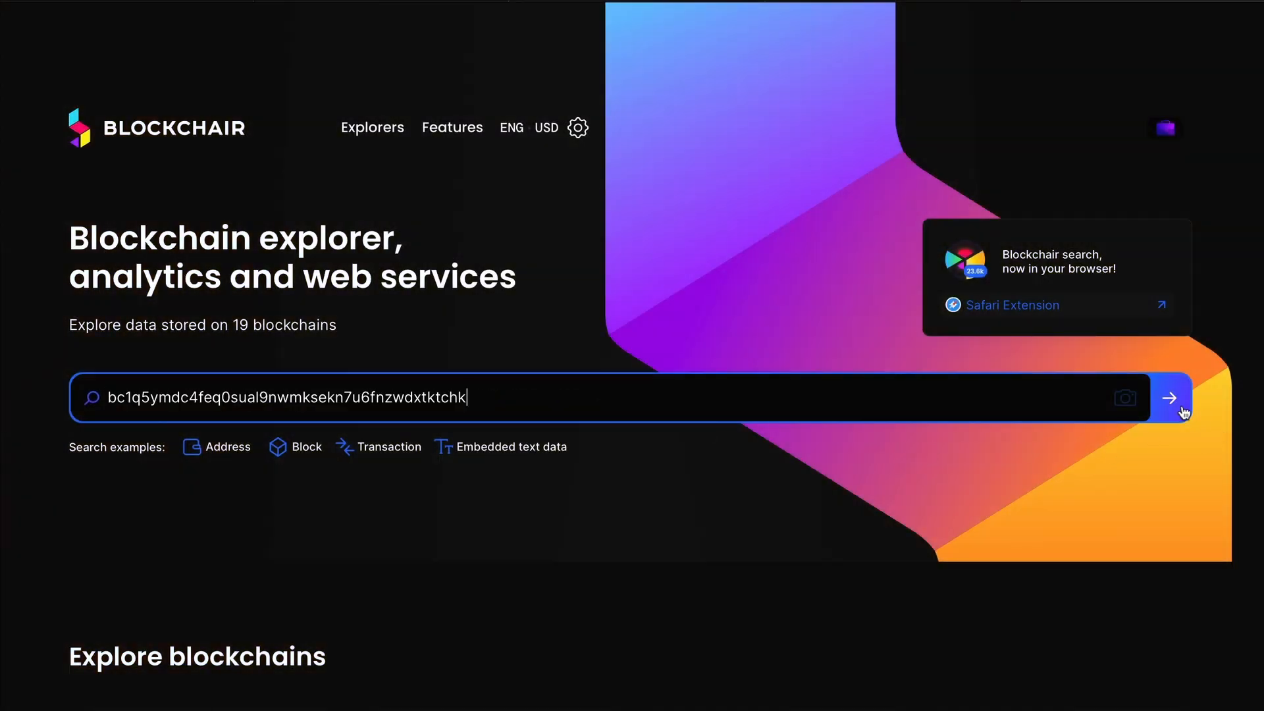
{"action": "left_click", "coordinate": [1170, 397]}
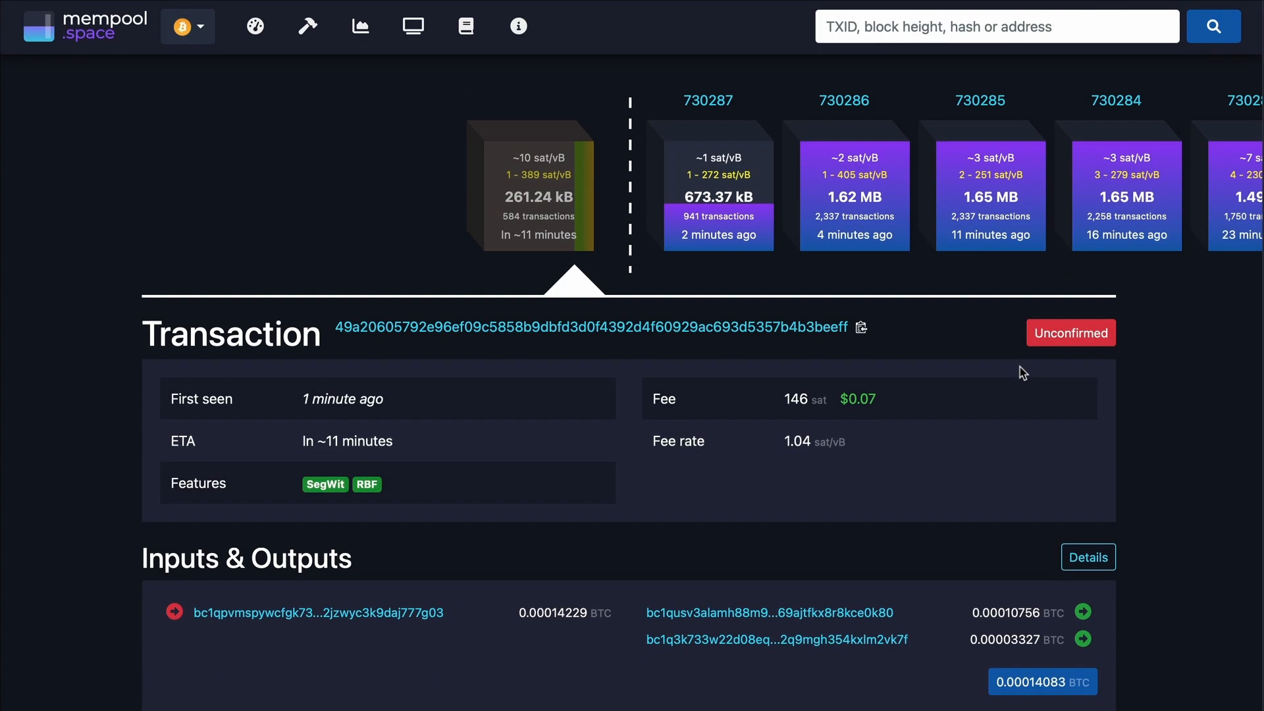
{"action": "mouse_move", "coordinate": [1106, 373]}
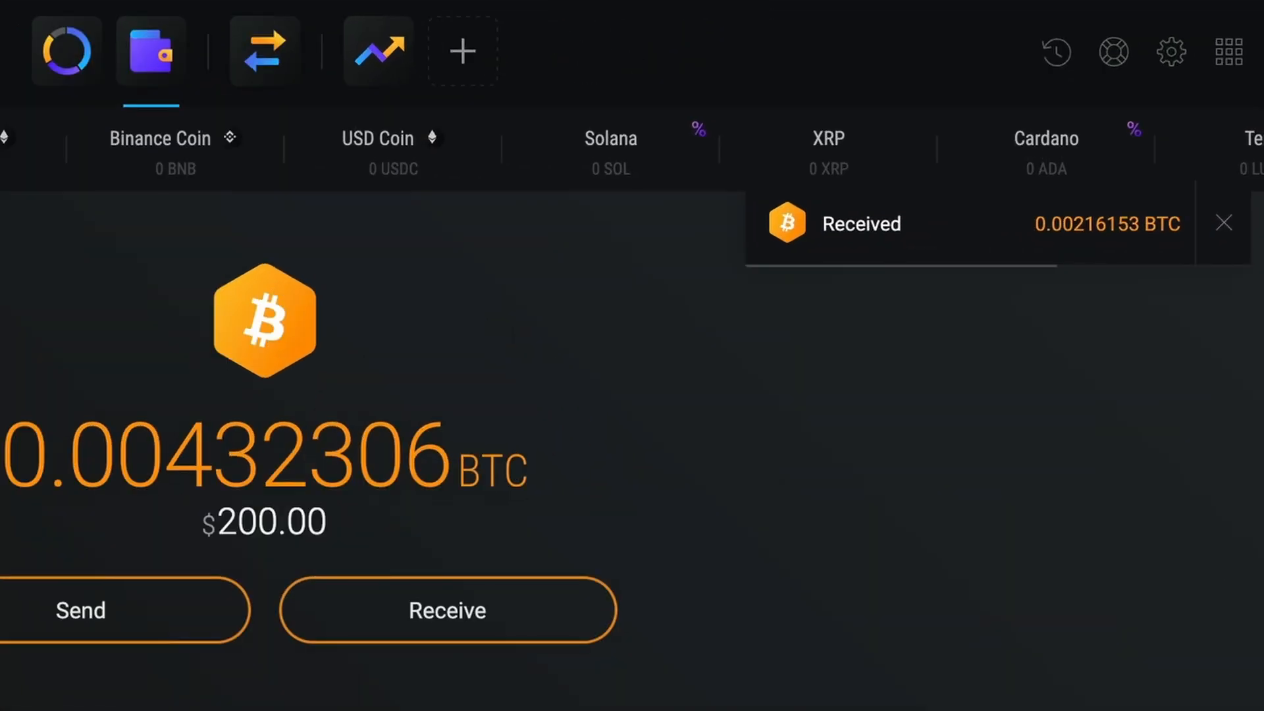
- Confirm the transaction shows unconfirmed at 1.04 sat/vB, then return to the Exodus wallet and website
{"action": "left_click", "coordinate": [79, 609]}
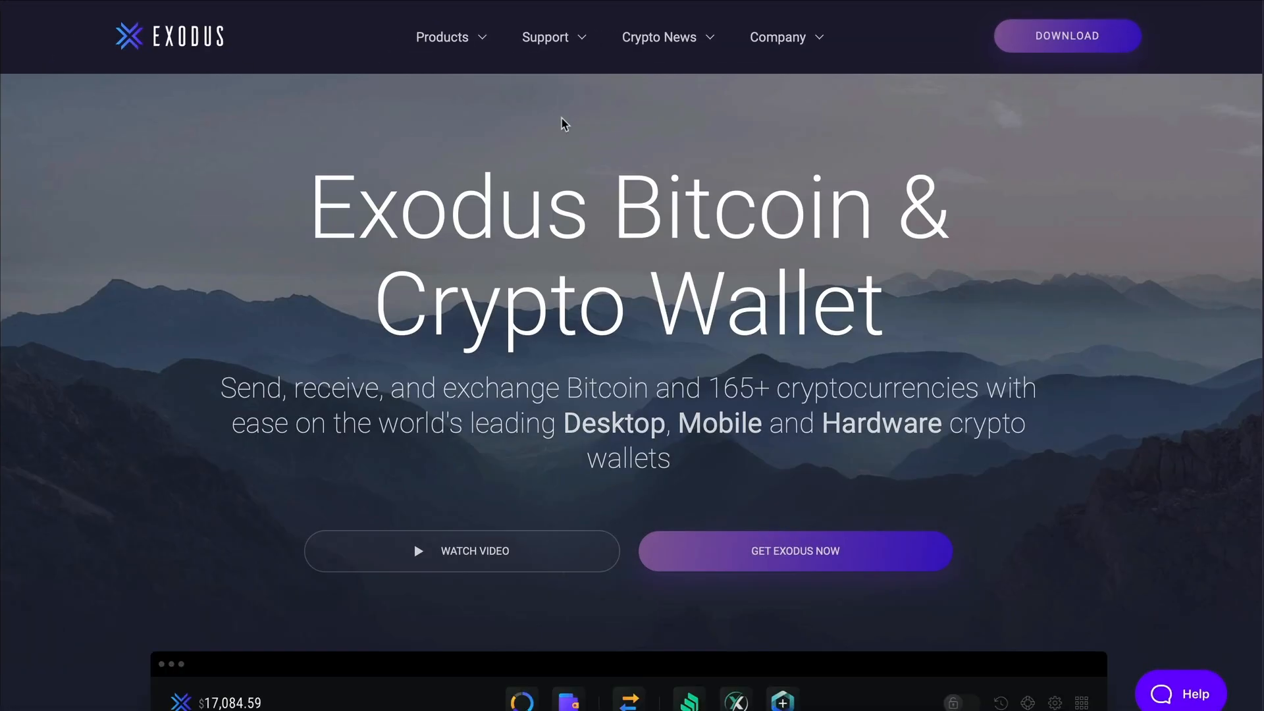
- Reach the Exodus Support page and start a 'Send us a message' chat with the support team
{"action": "left_click", "coordinate": [545, 37]}
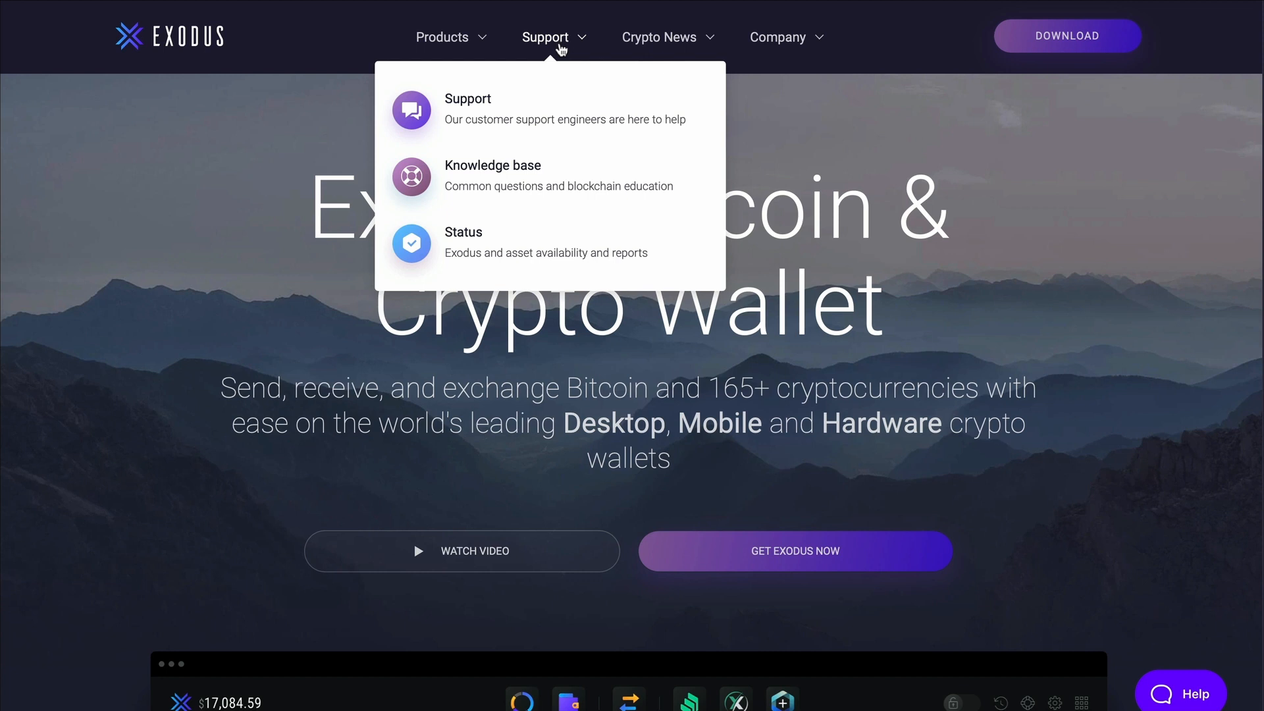
{"action": "left_click", "coordinate": [467, 108]}
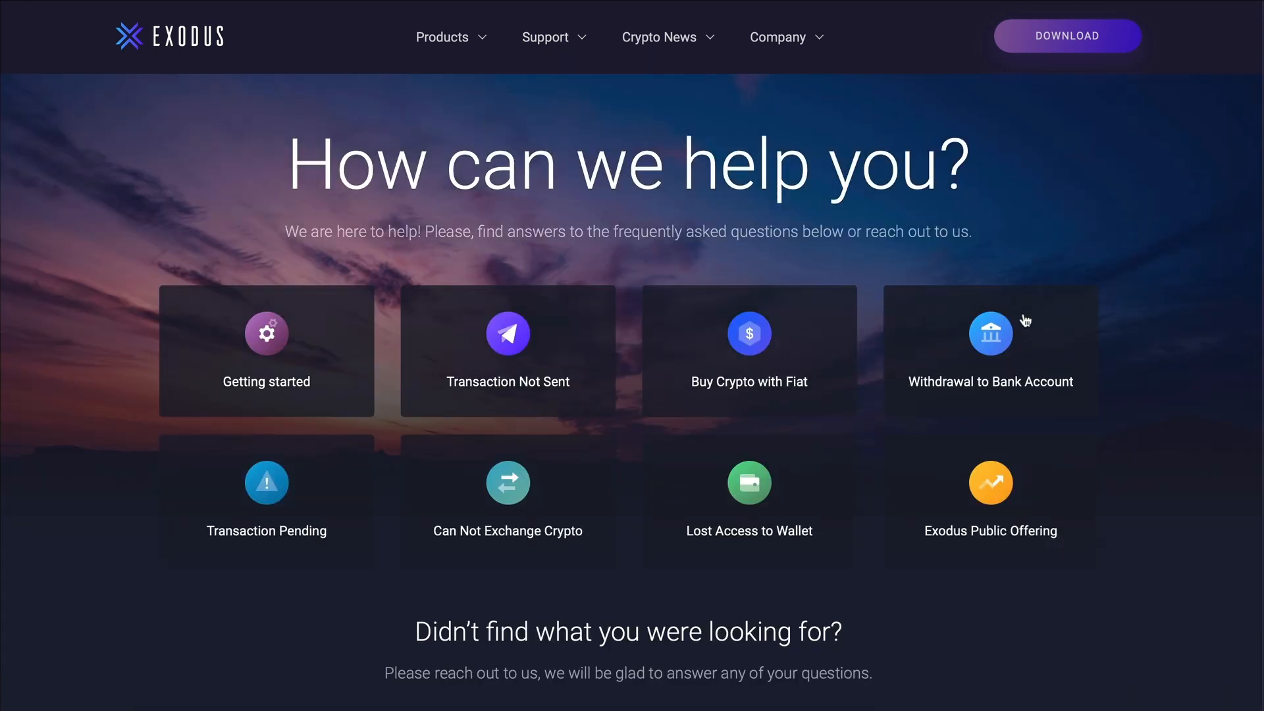
{"action": "scroll", "scroll_direction": "down", "scroll_amount": 3}
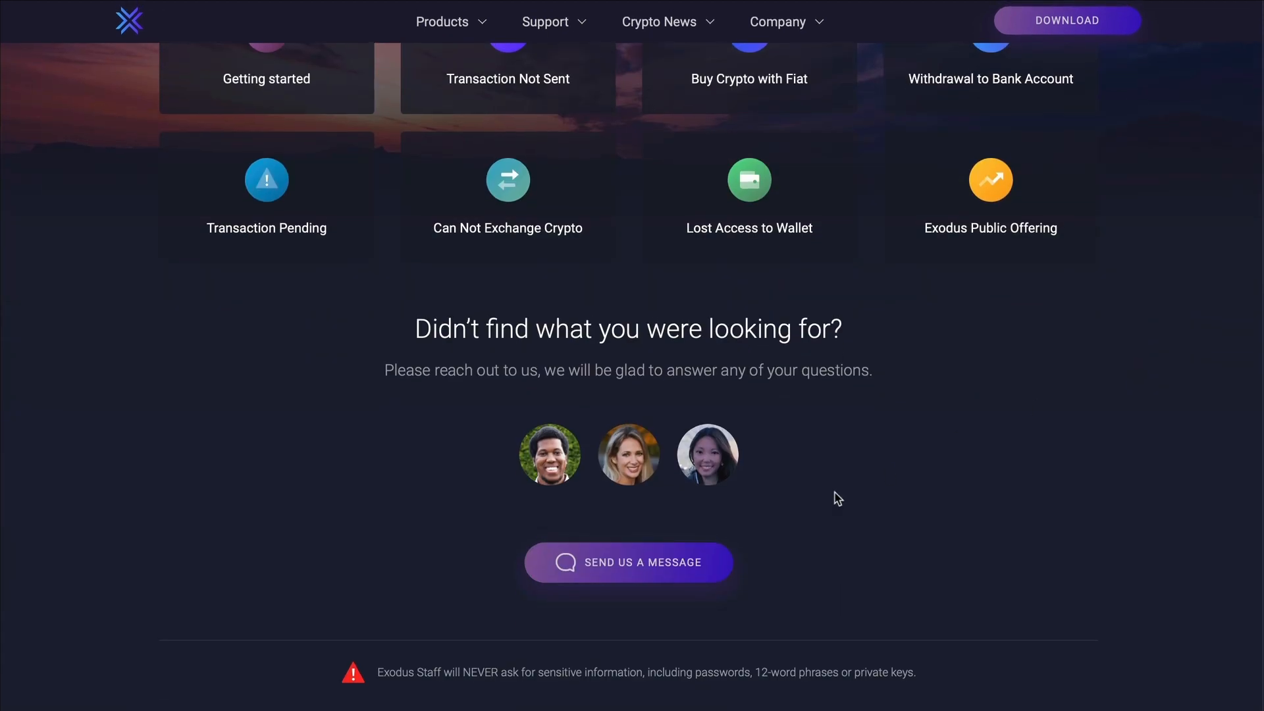
{"action": "left_click", "coordinate": [630, 562]}
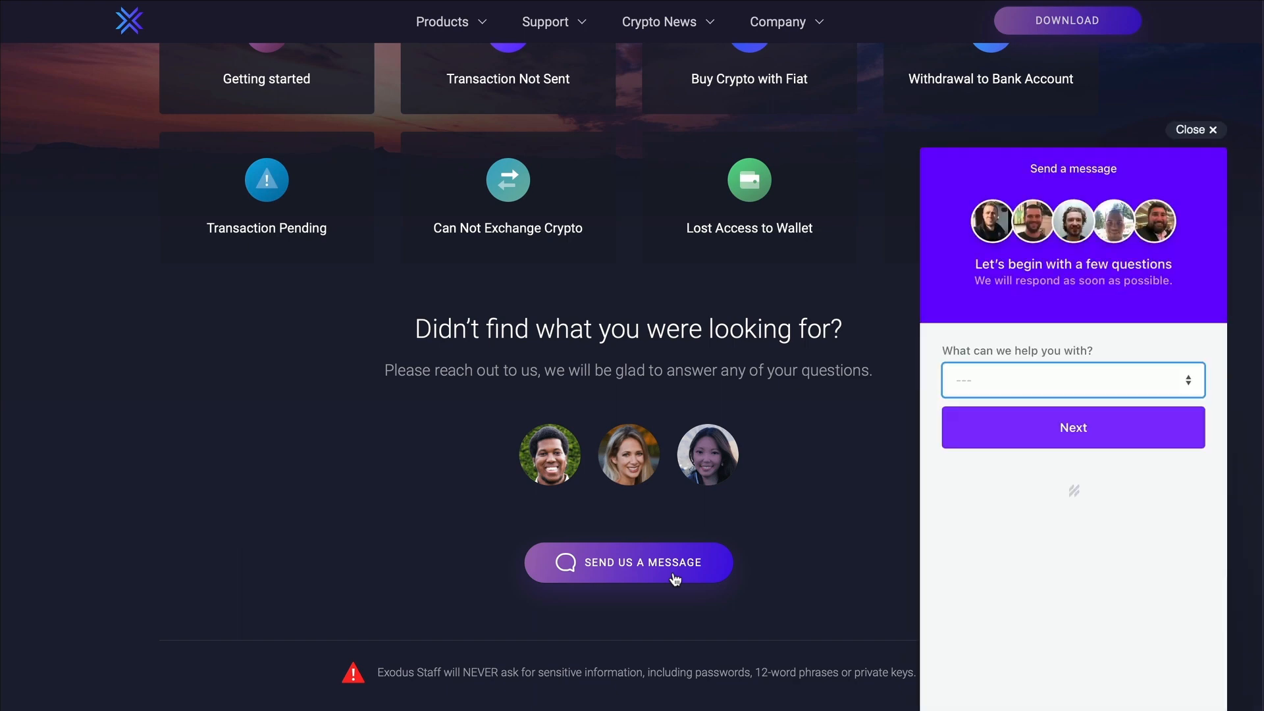